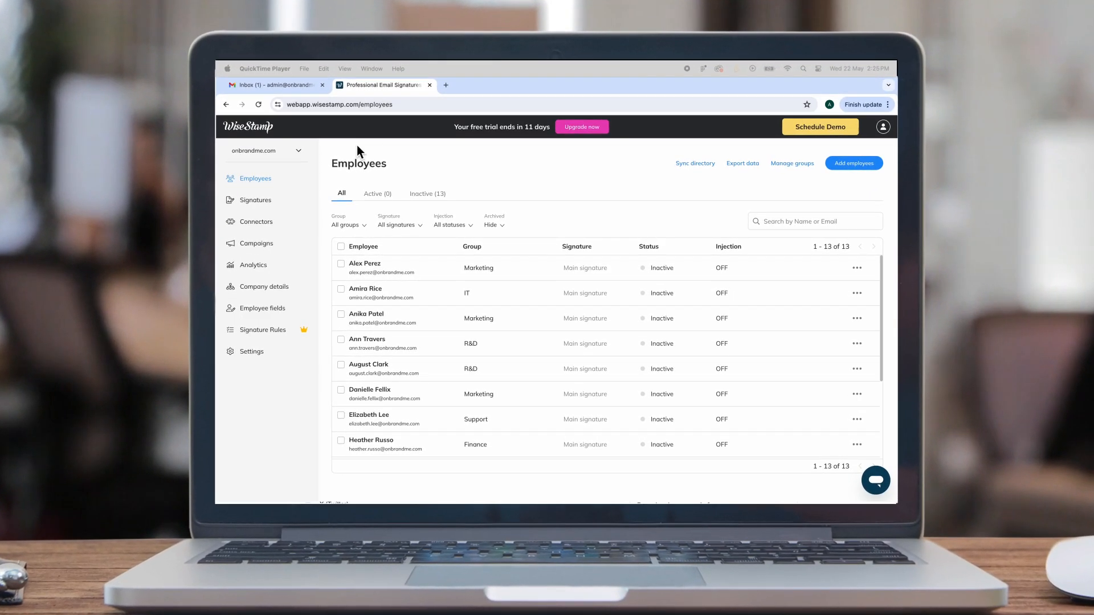
click(255, 200)
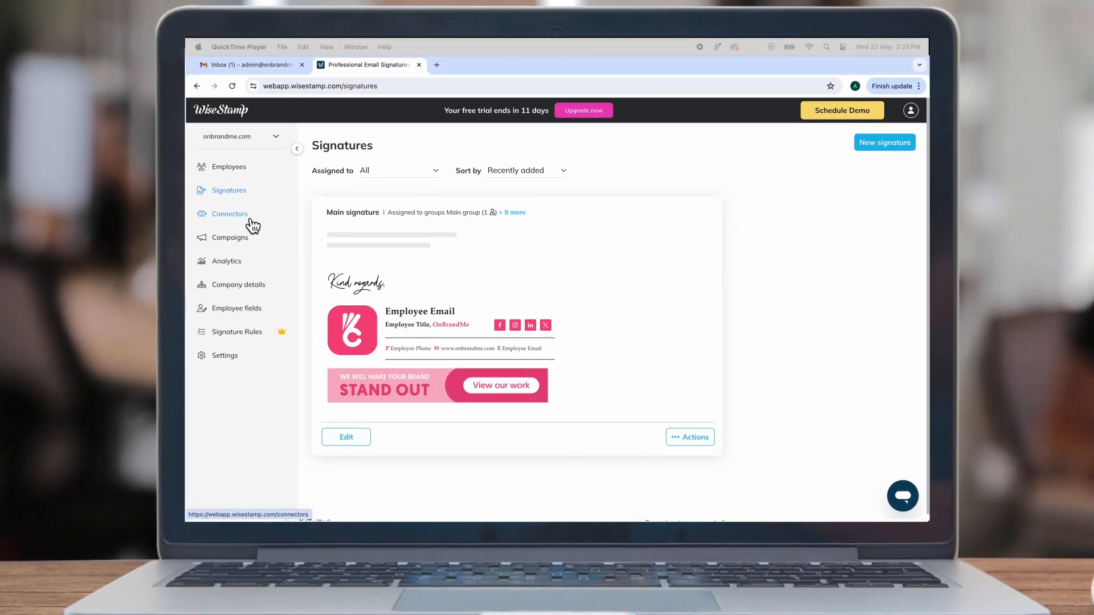
click(229, 213)
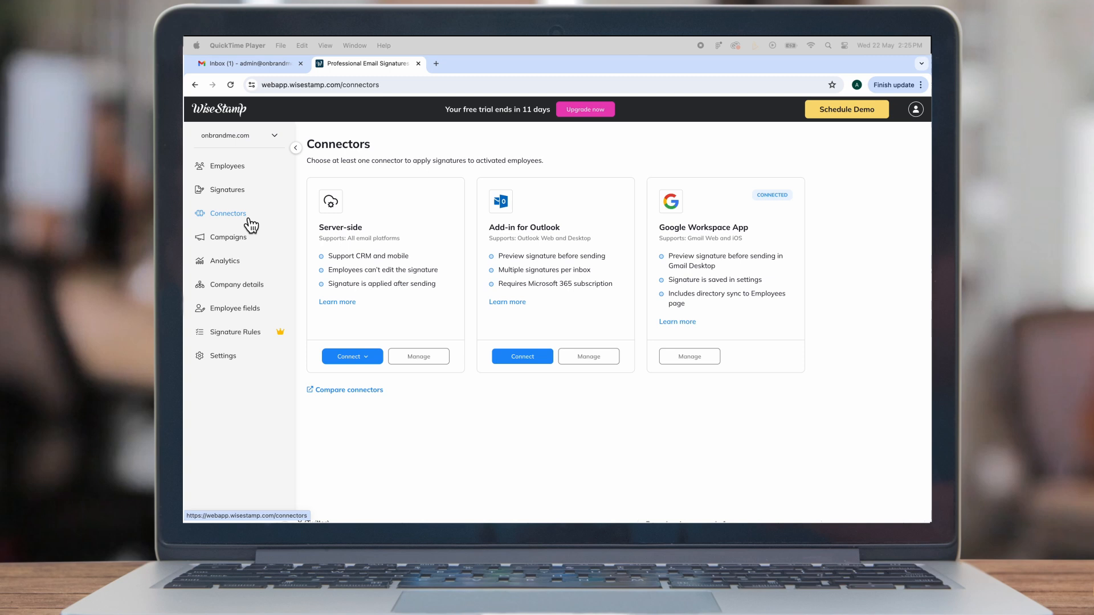
mouse_move(227, 166)
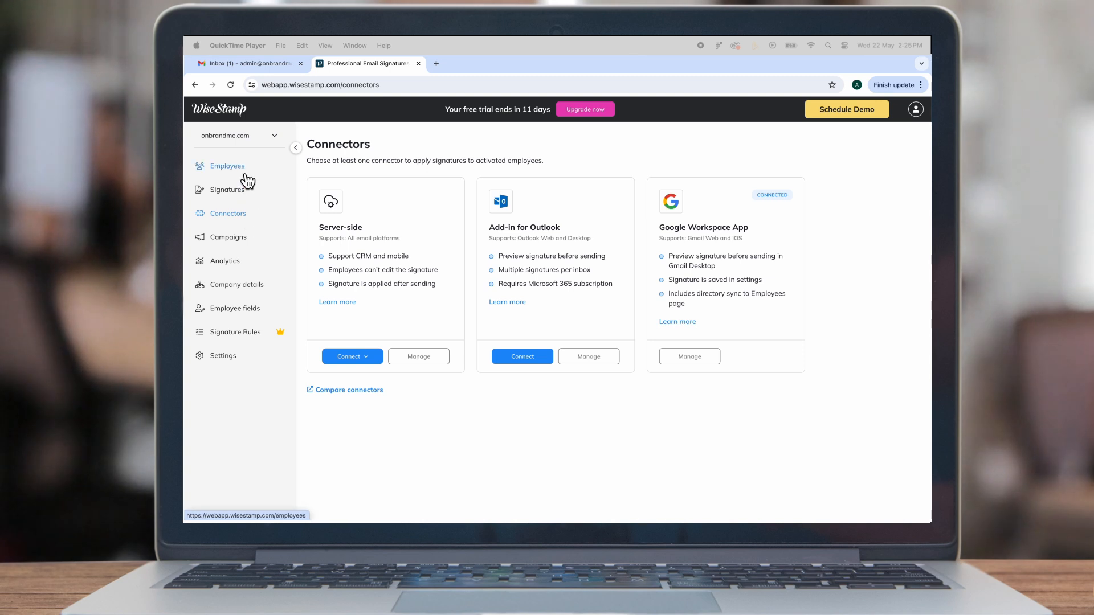
click(227, 166)
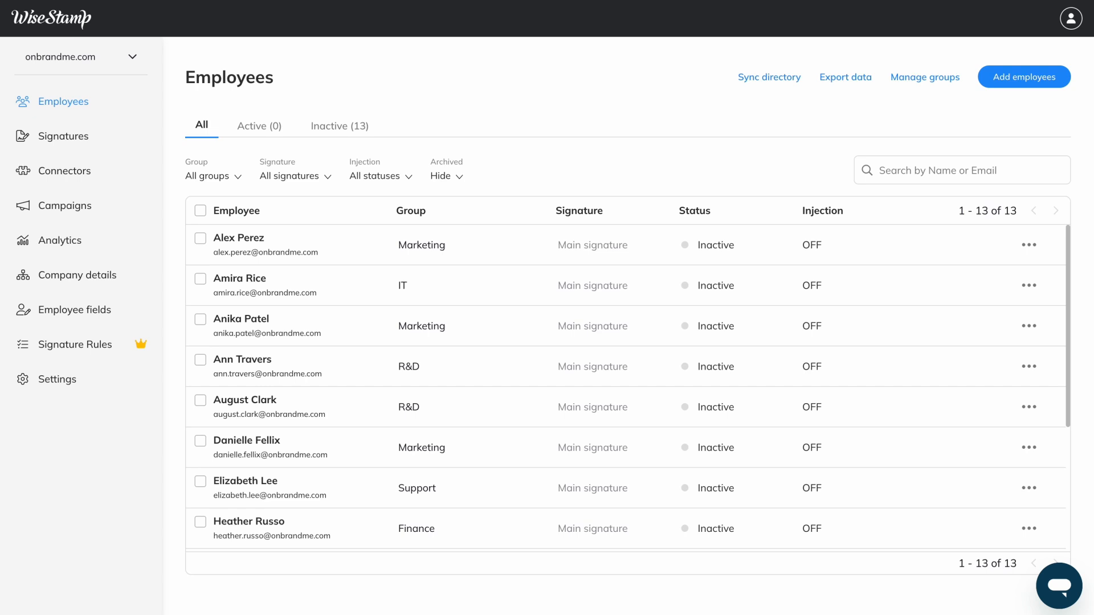
mouse_move(62, 102)
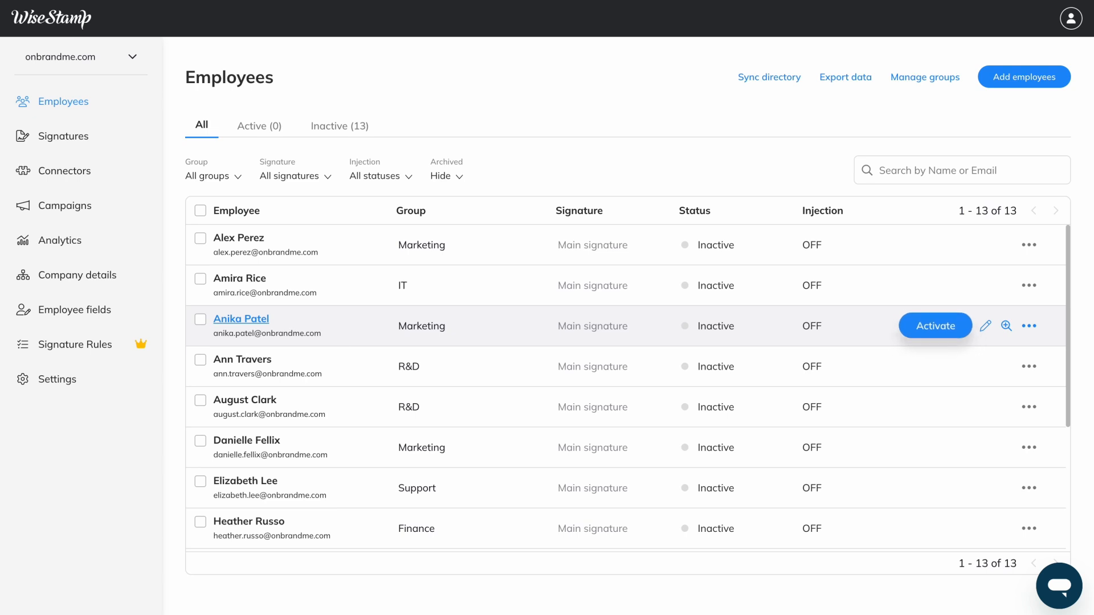
click(935, 325)
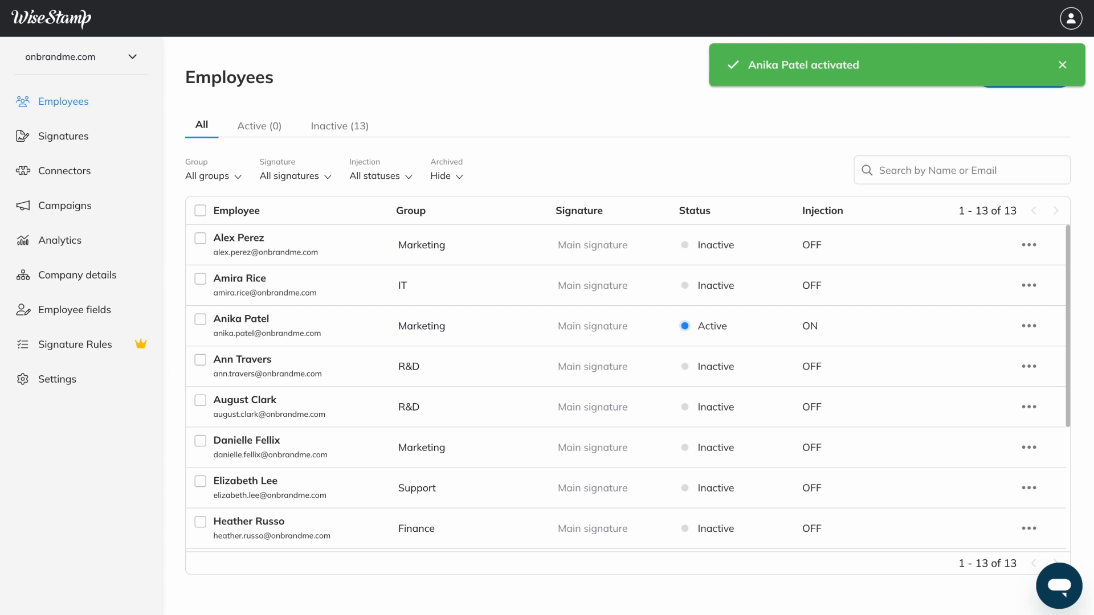
click(200, 239)
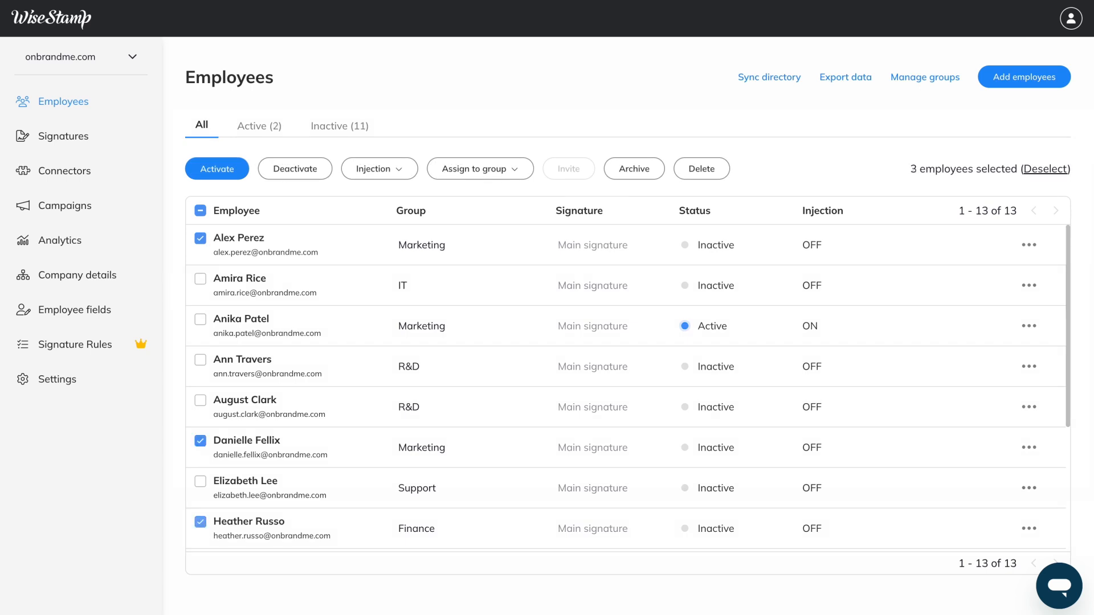
click(216, 168)
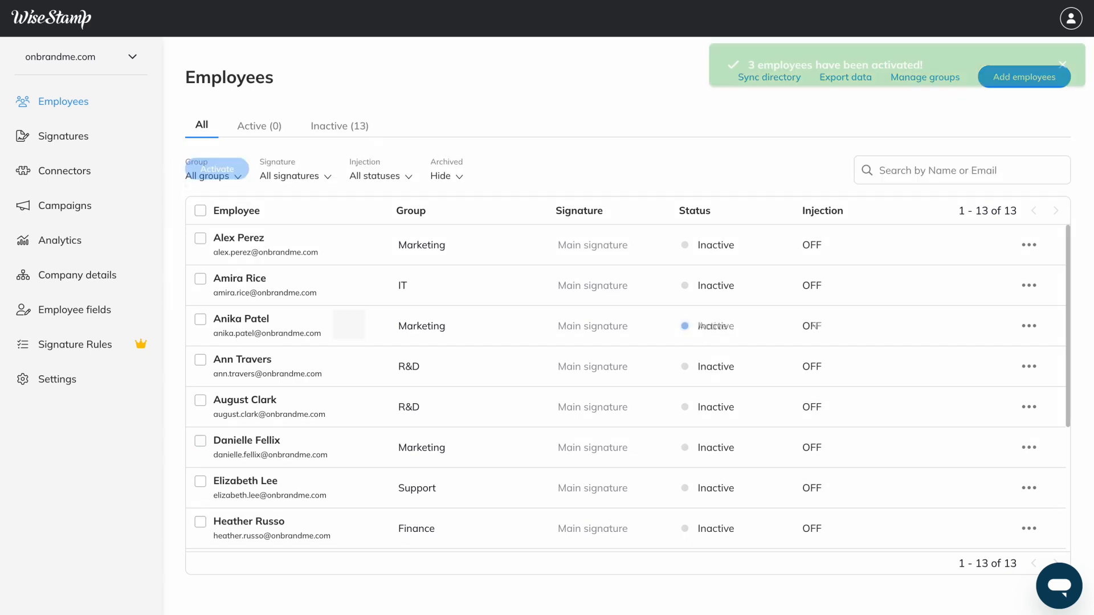
click(217, 168)
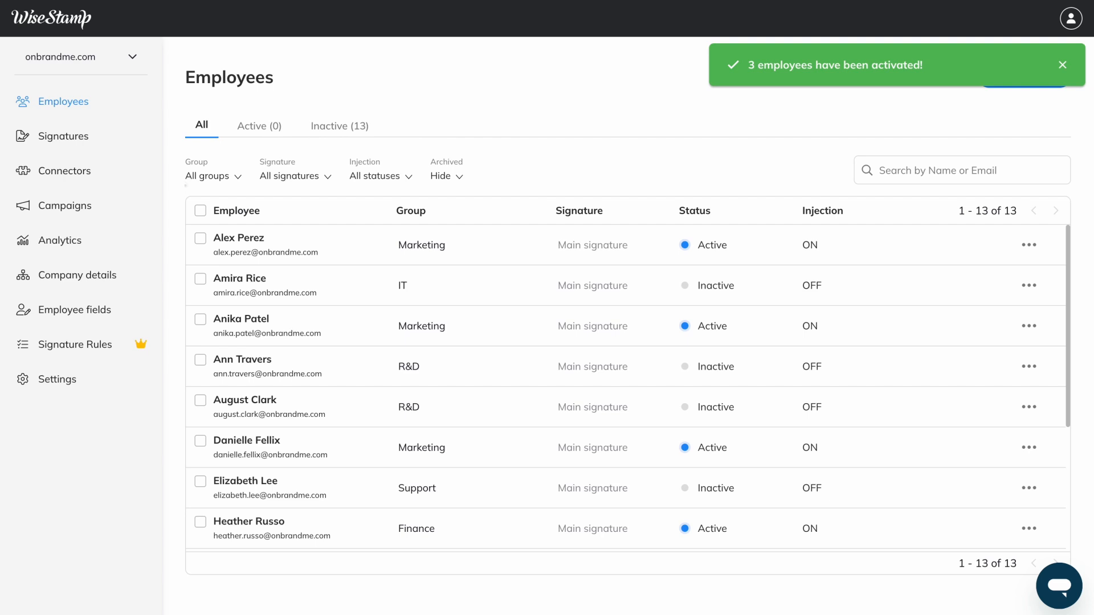
click(1061, 65)
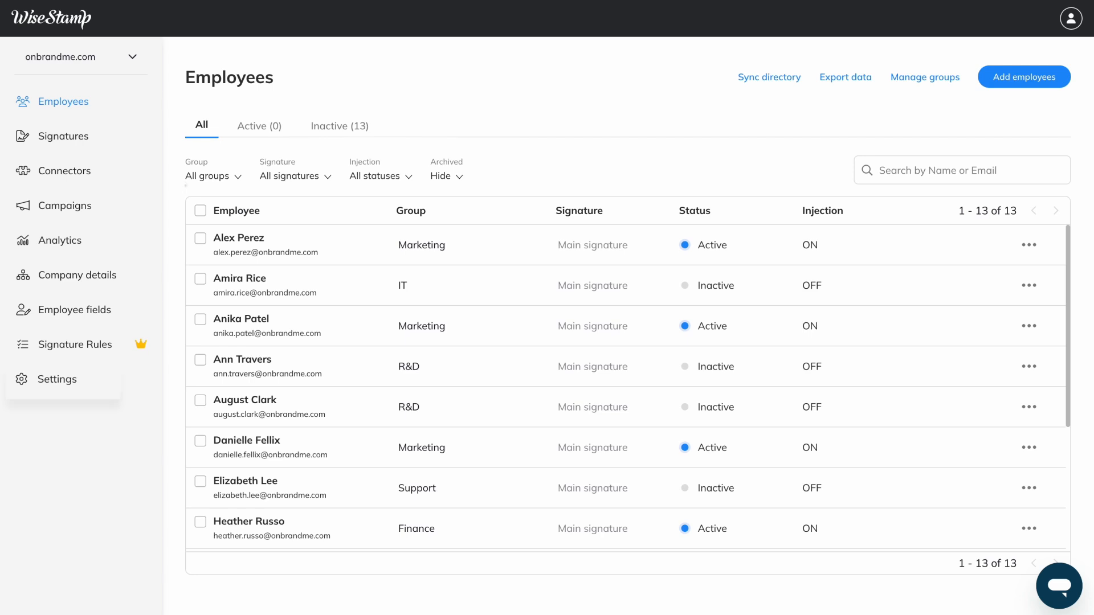
Set 'Create employee as' to Active in employee settings and confirm the warning.
click(57, 379)
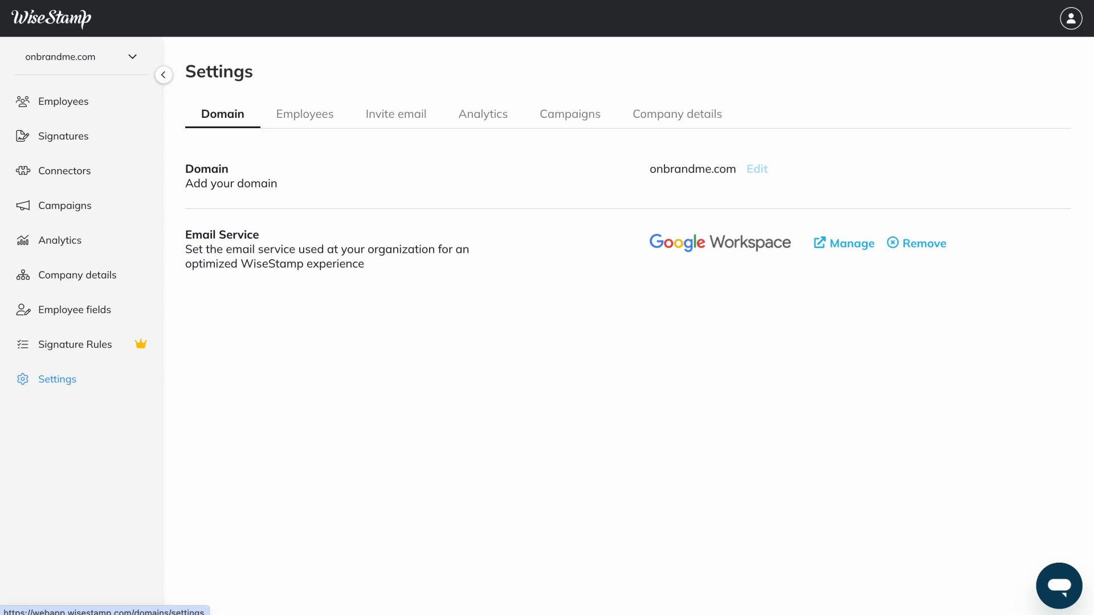
click(305, 114)
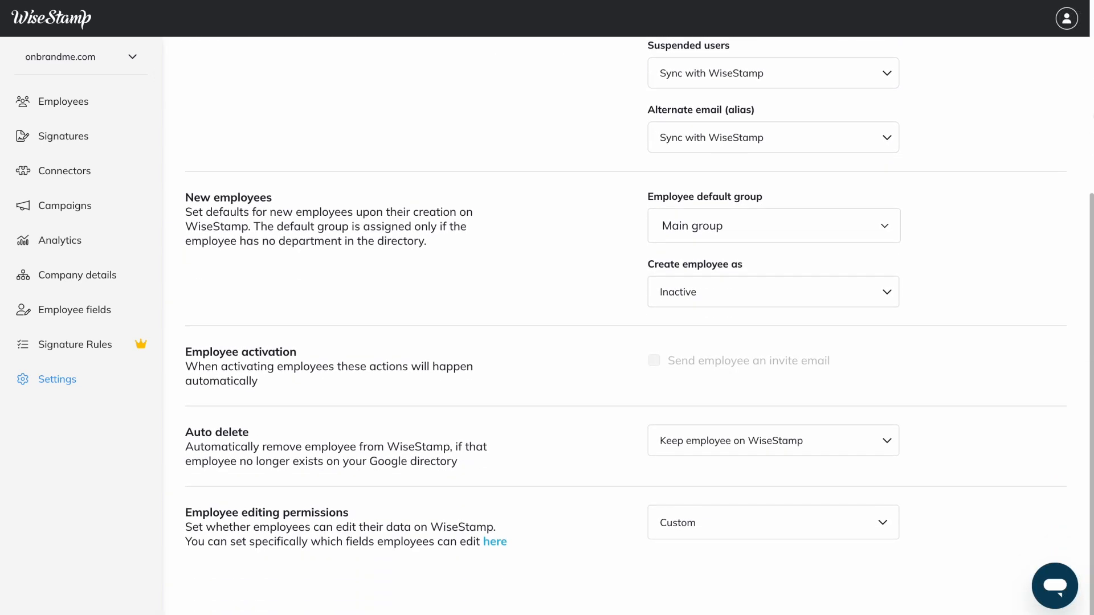
click(773, 292)
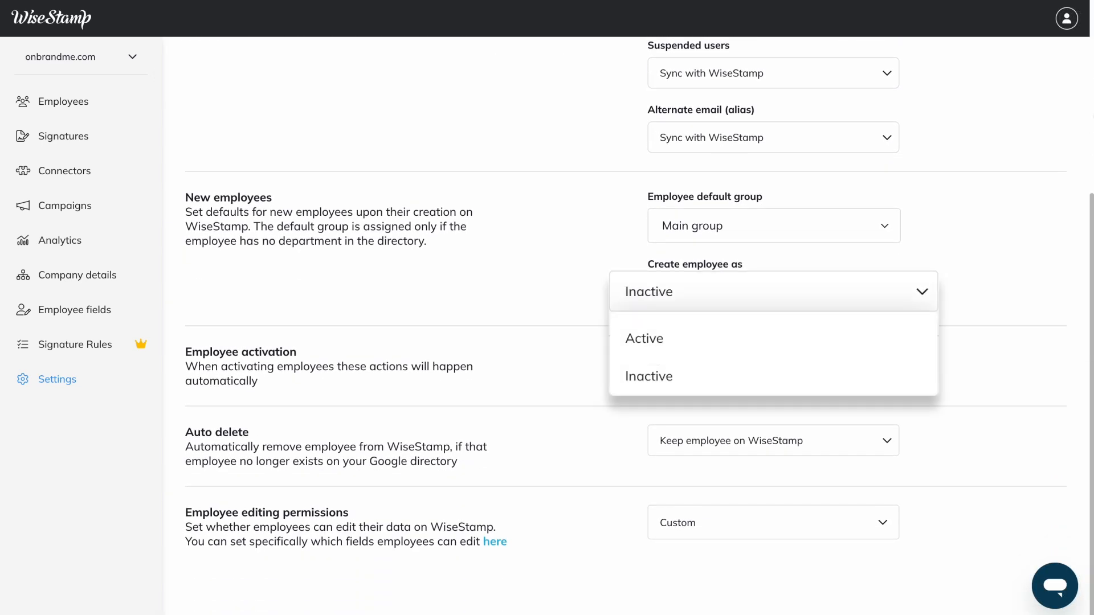
mouse_move(643, 339)
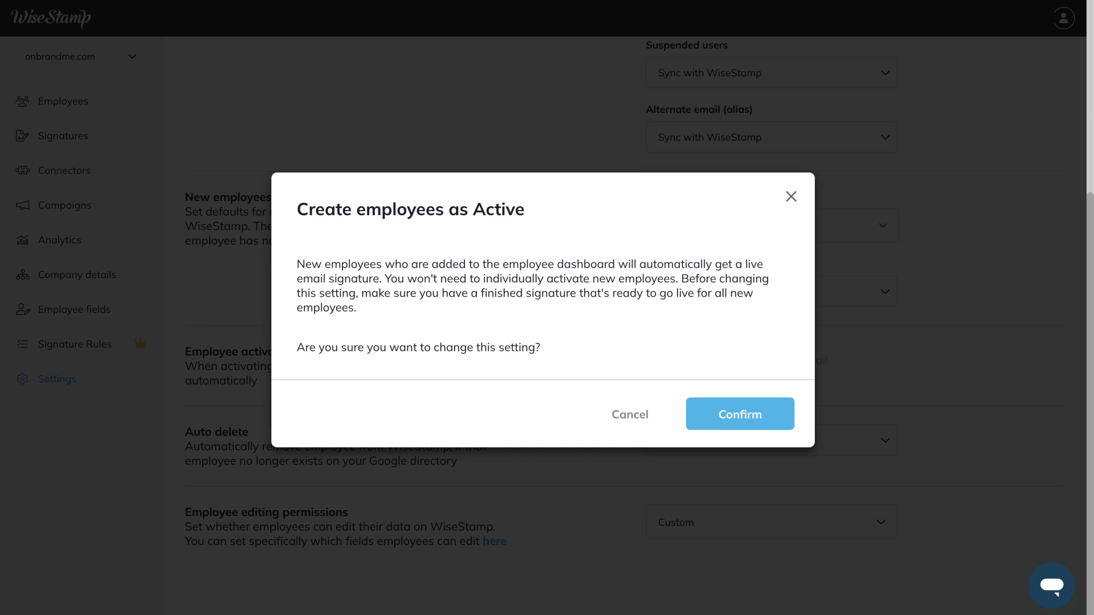
click(739, 413)
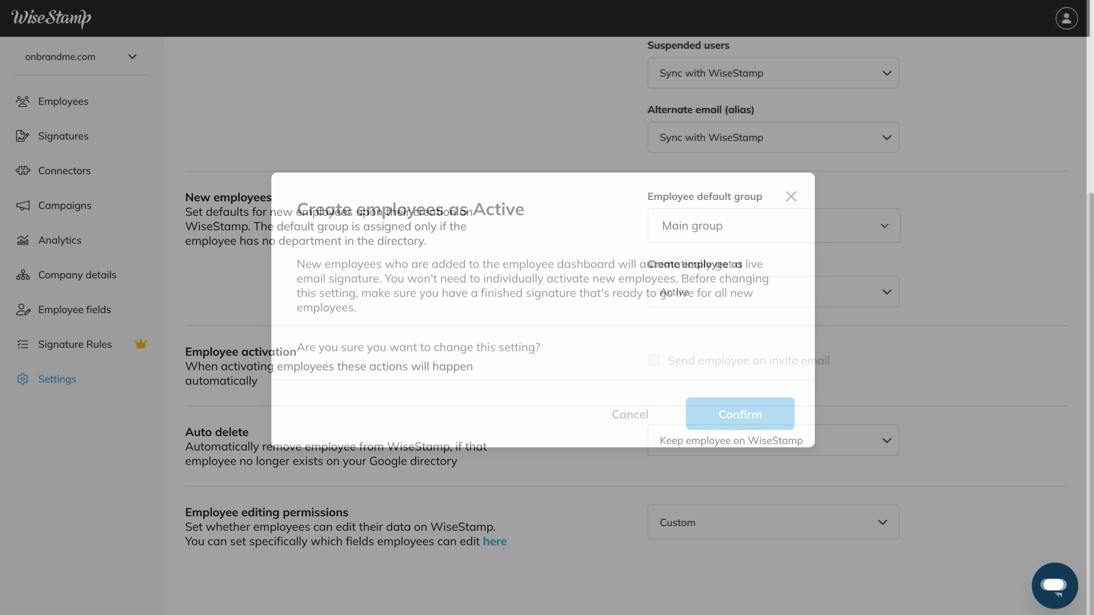
click(739, 413)
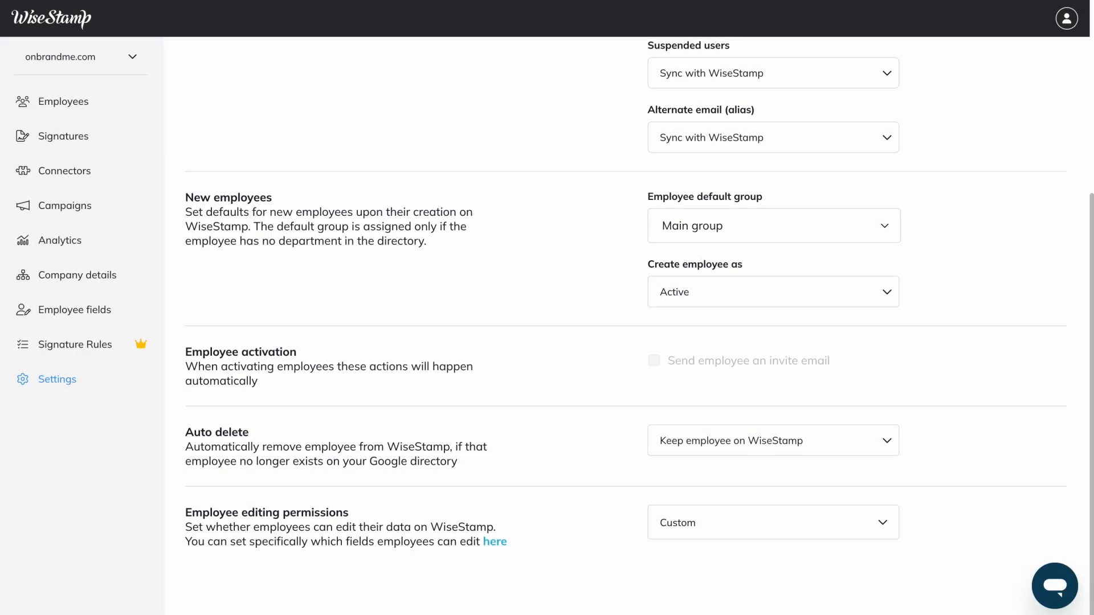
Review the invite email subject, sender, body and preview, and view the employee fields list.
click(773, 291)
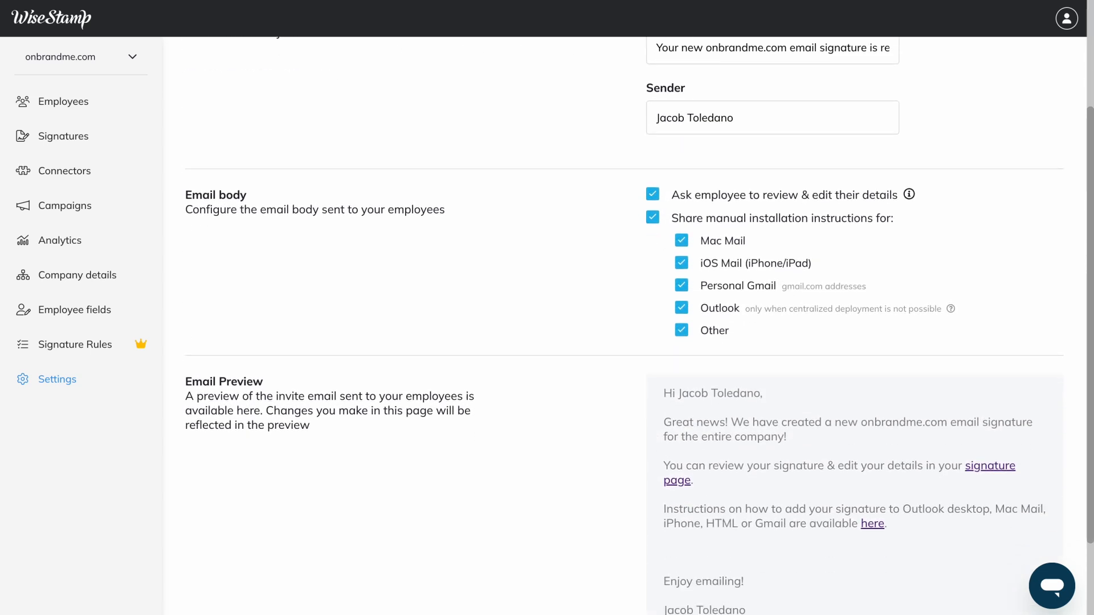
scroll(down, 3)
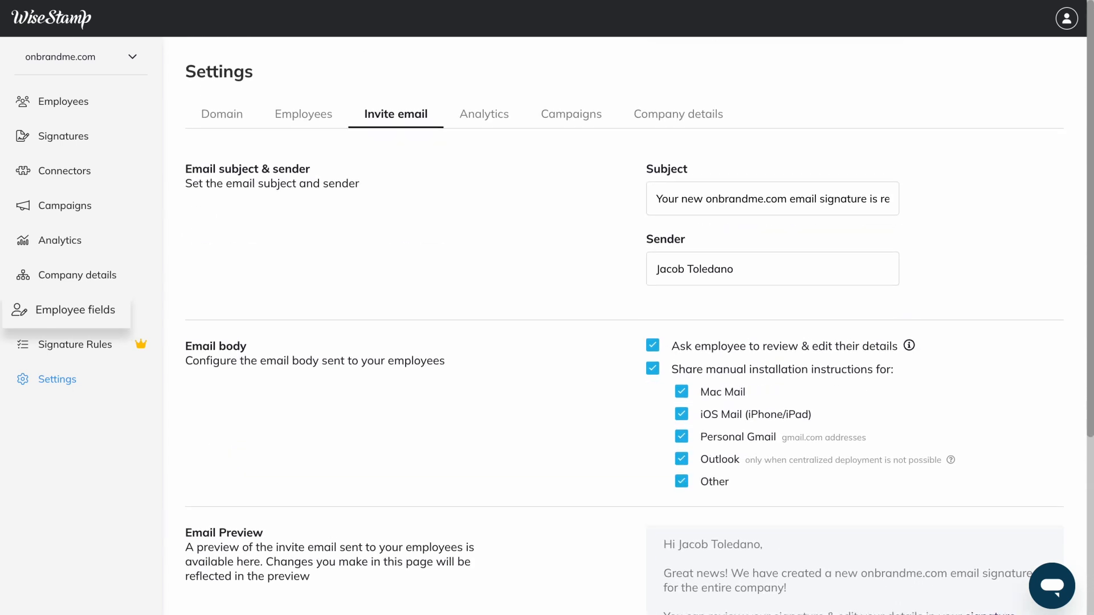
click(75, 309)
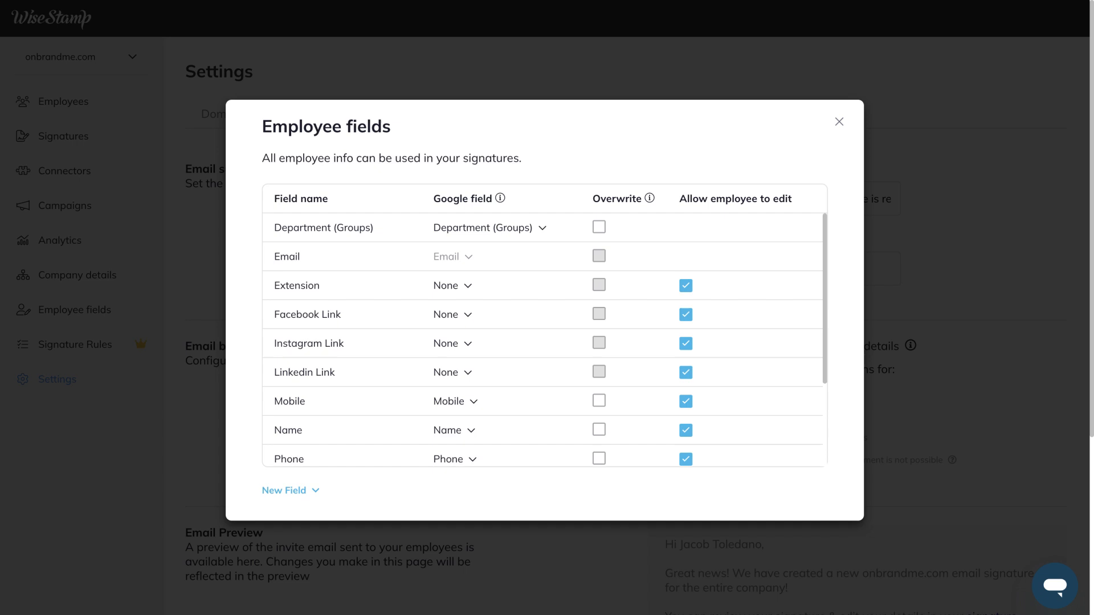
click(839, 121)
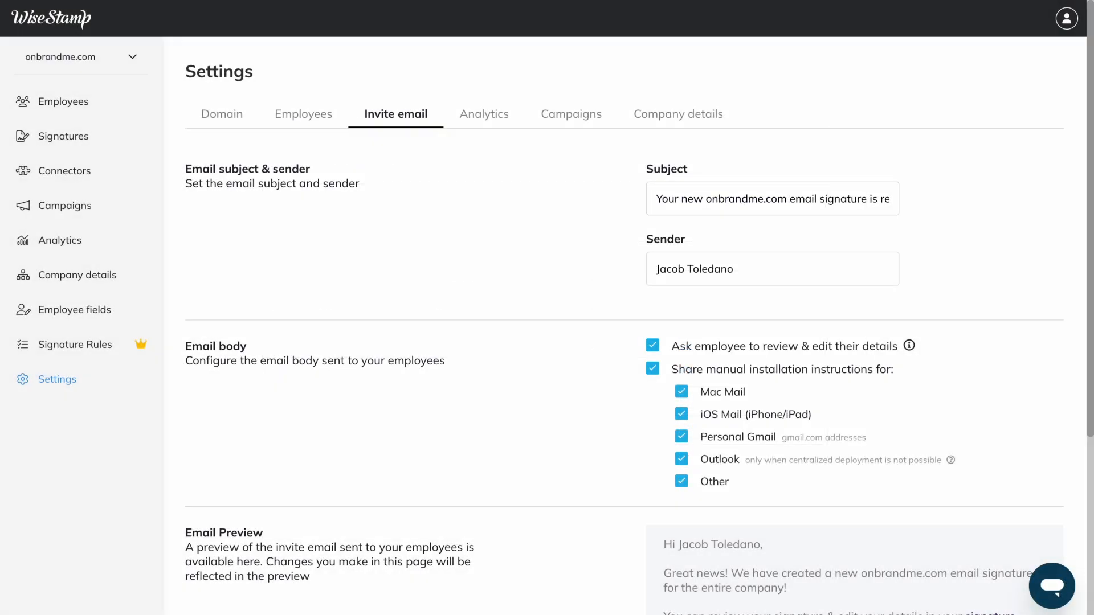